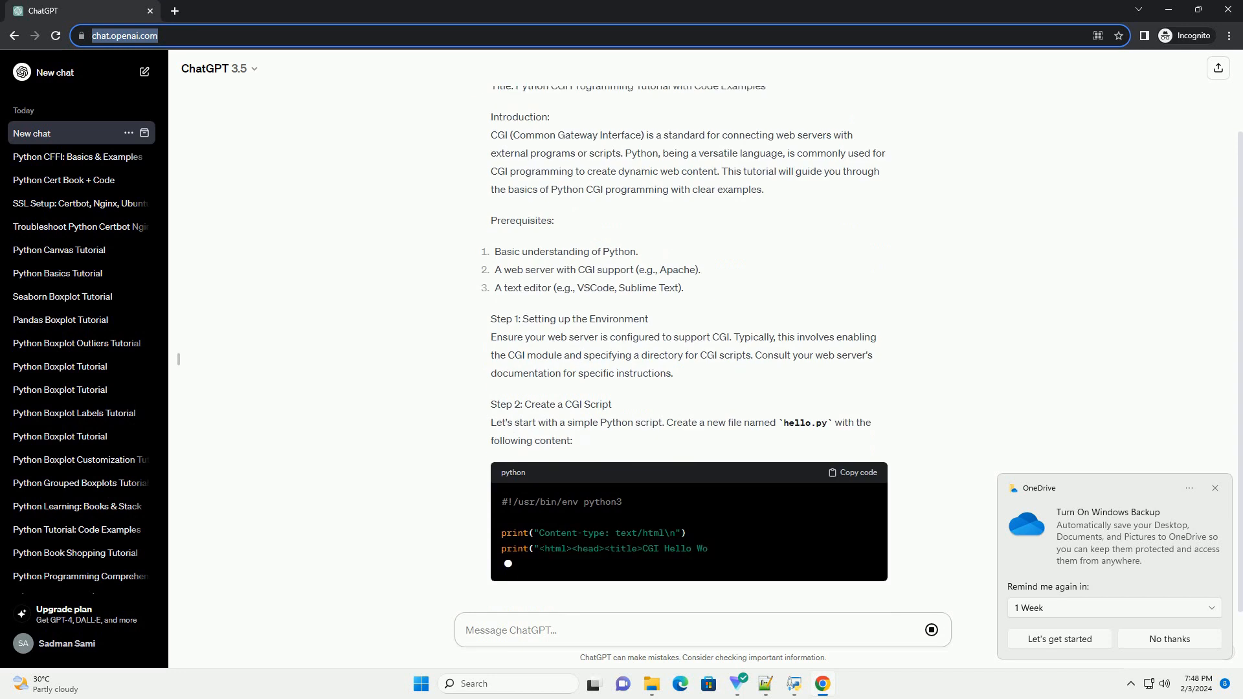
scroll(down, 3)
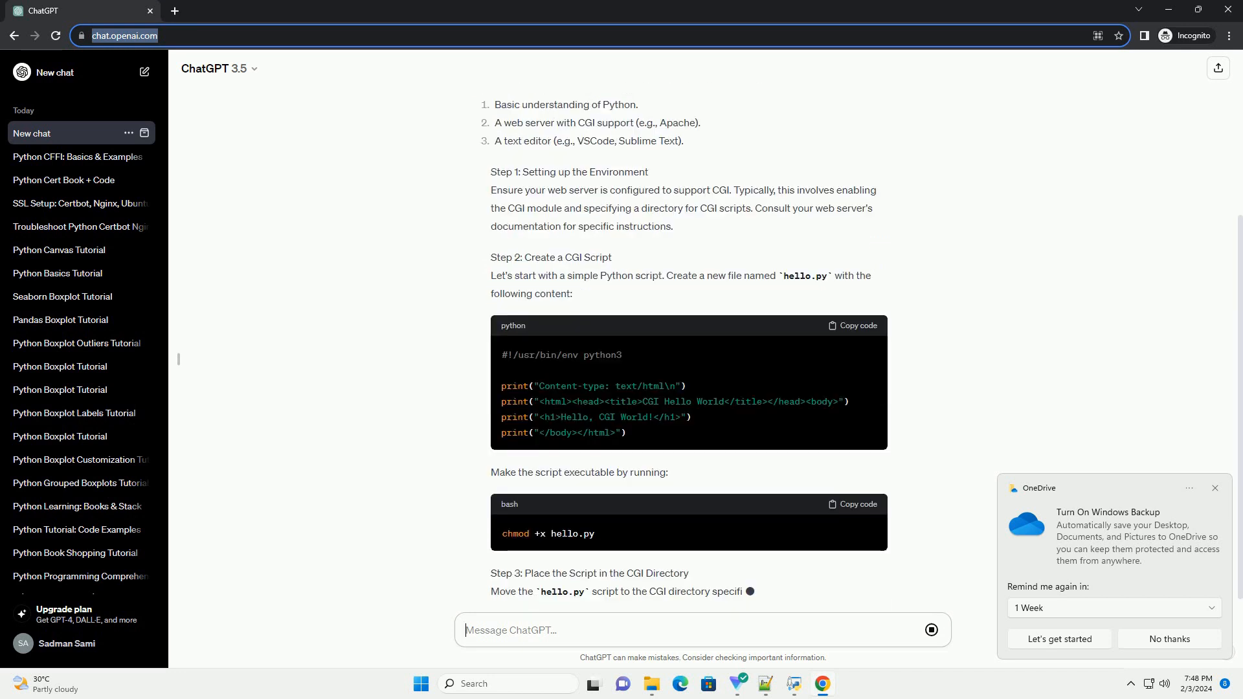
scroll(down, 3)
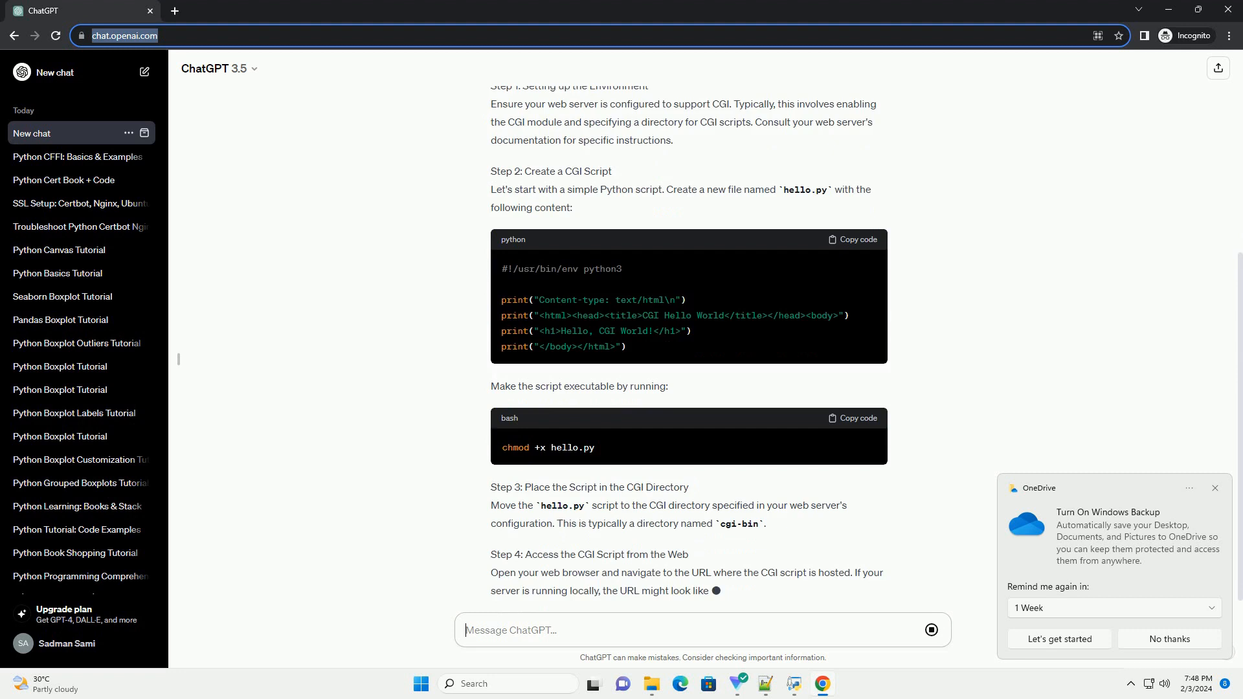
scroll(down, 3)
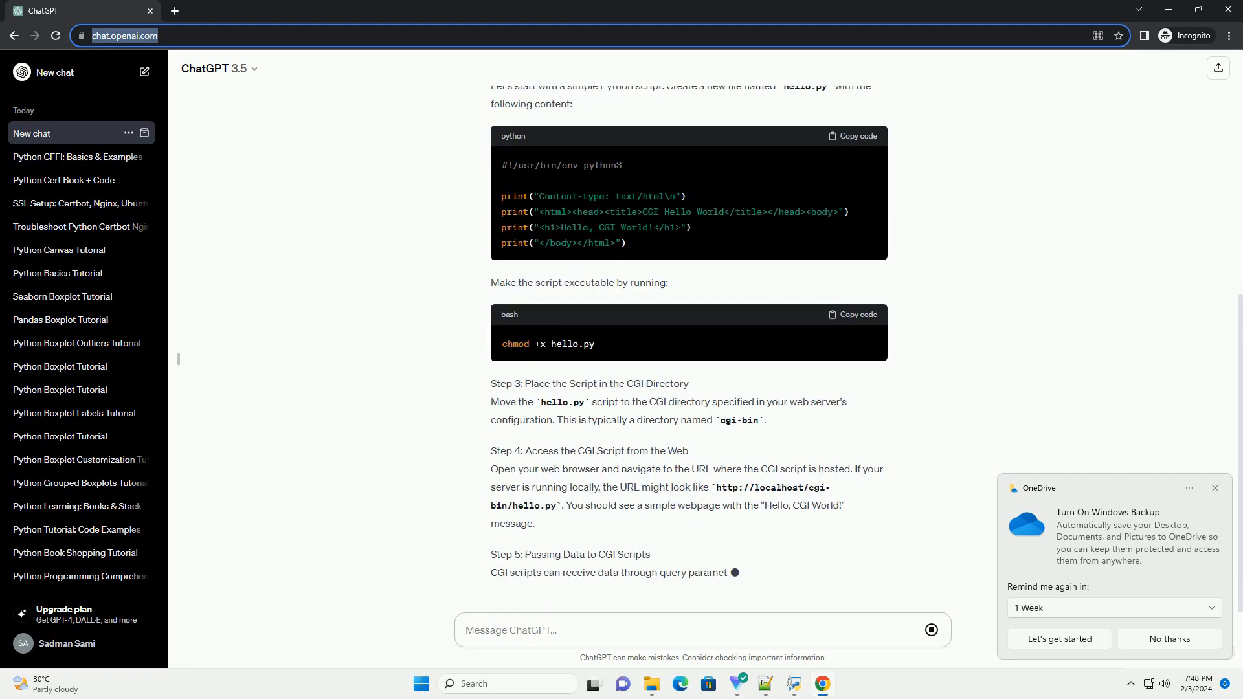
scroll(down, 3)
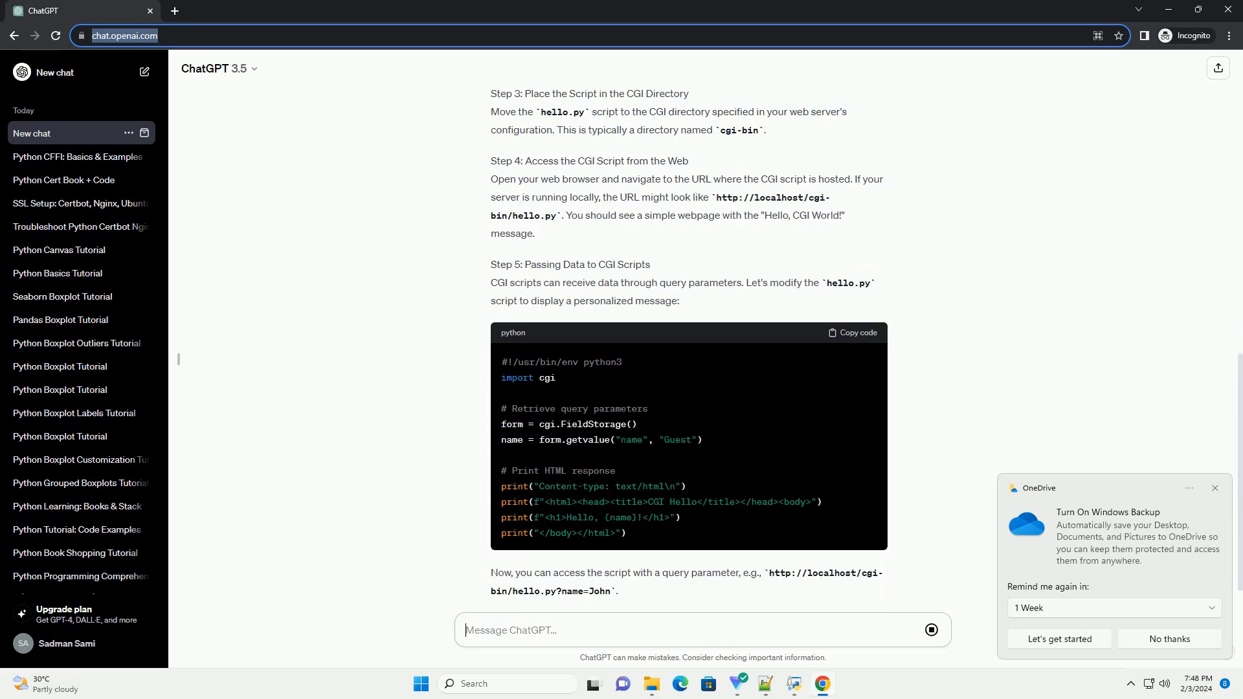
scroll(down, 3)
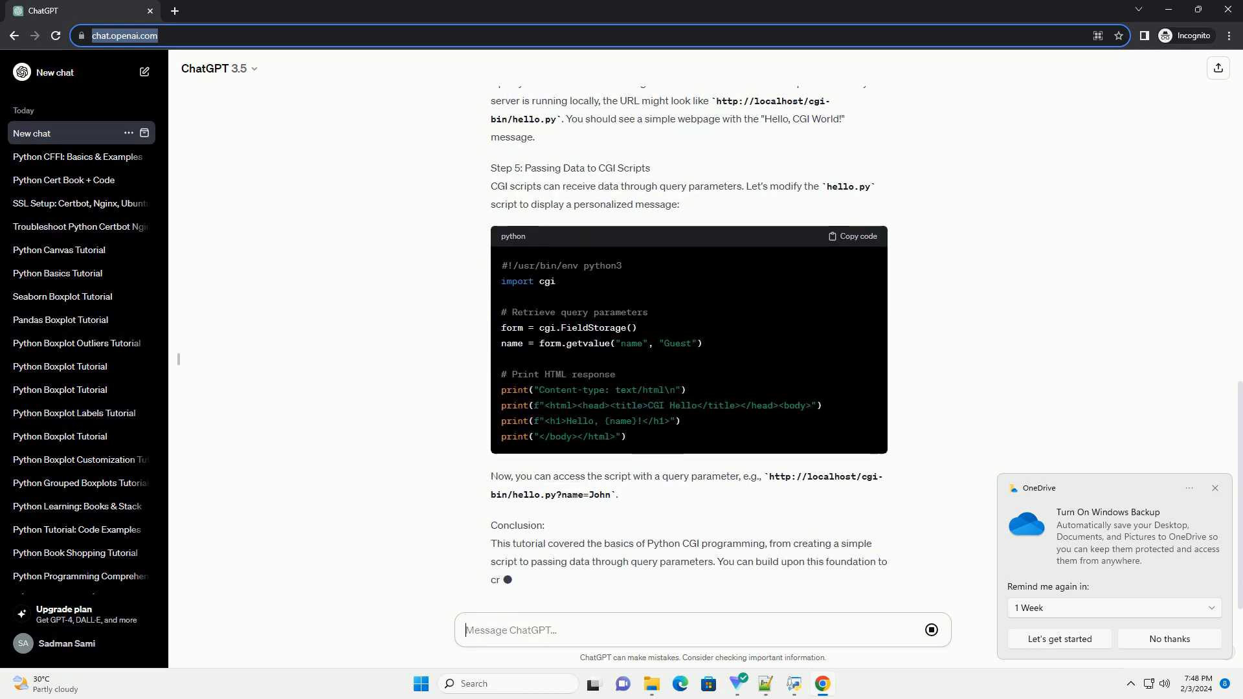